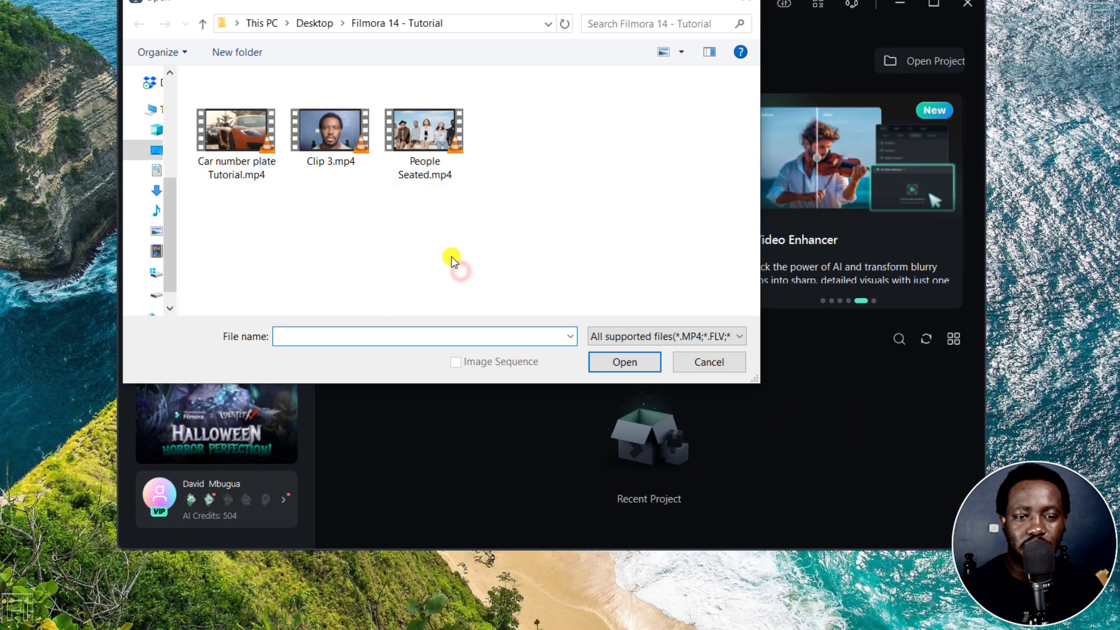
Import People Seated.mp4 into the project's media library
{"action": "left_click", "coordinate": [425, 129]}
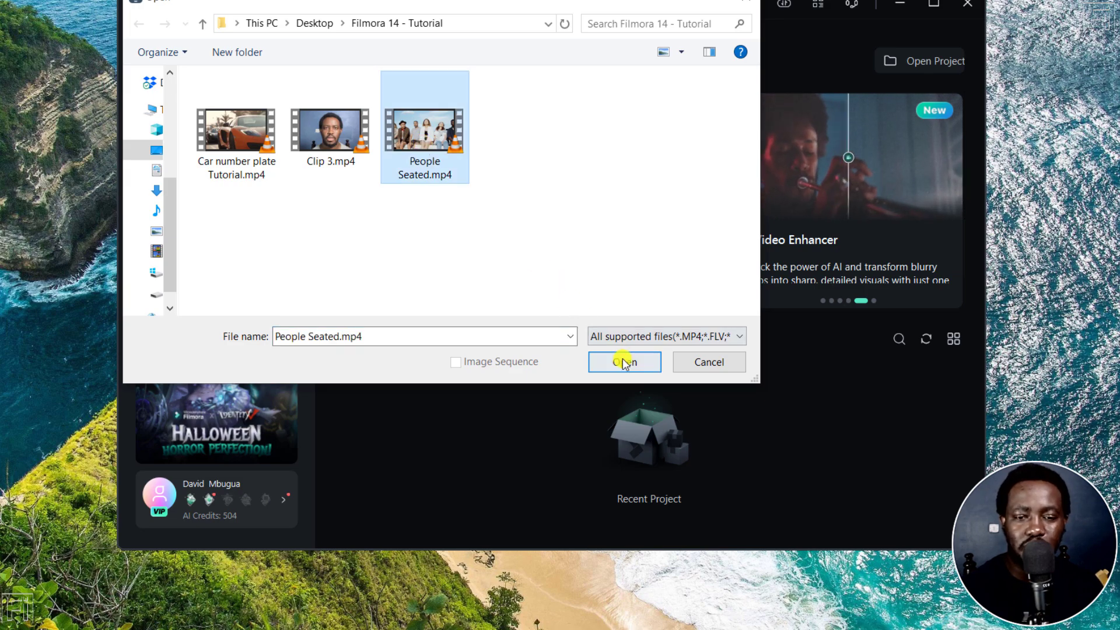
{"action": "left_click", "coordinate": [623, 362]}
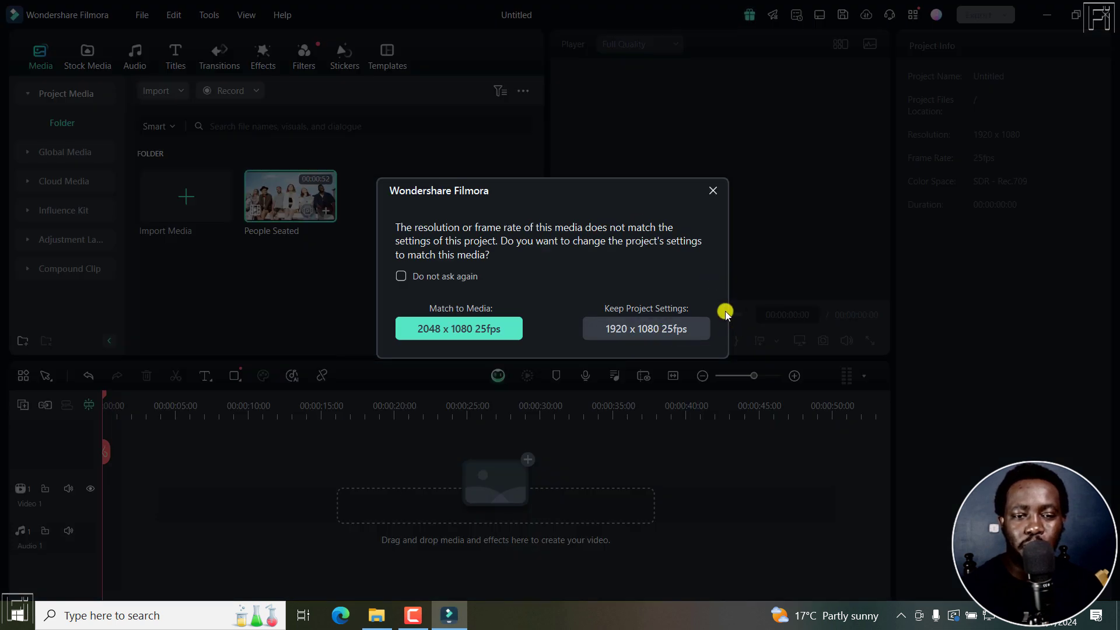
Resolve the resolution mismatch prompt and close the Get Creative Assets upgrade popup
{"action": "left_click", "coordinate": [645, 328]}
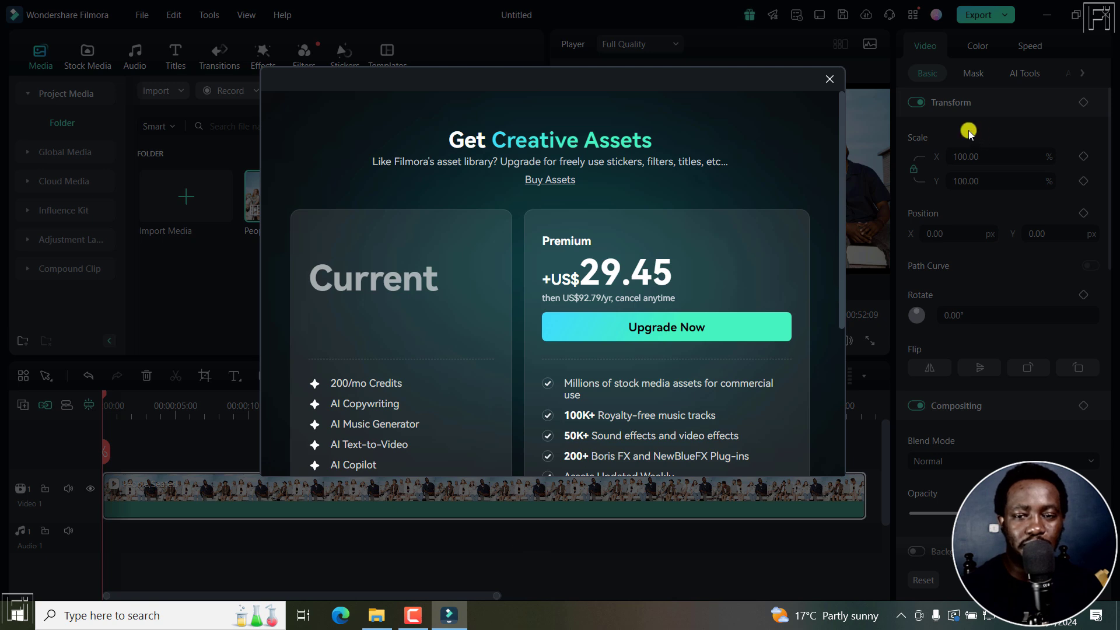
{"action": "left_click", "coordinate": [829, 78]}
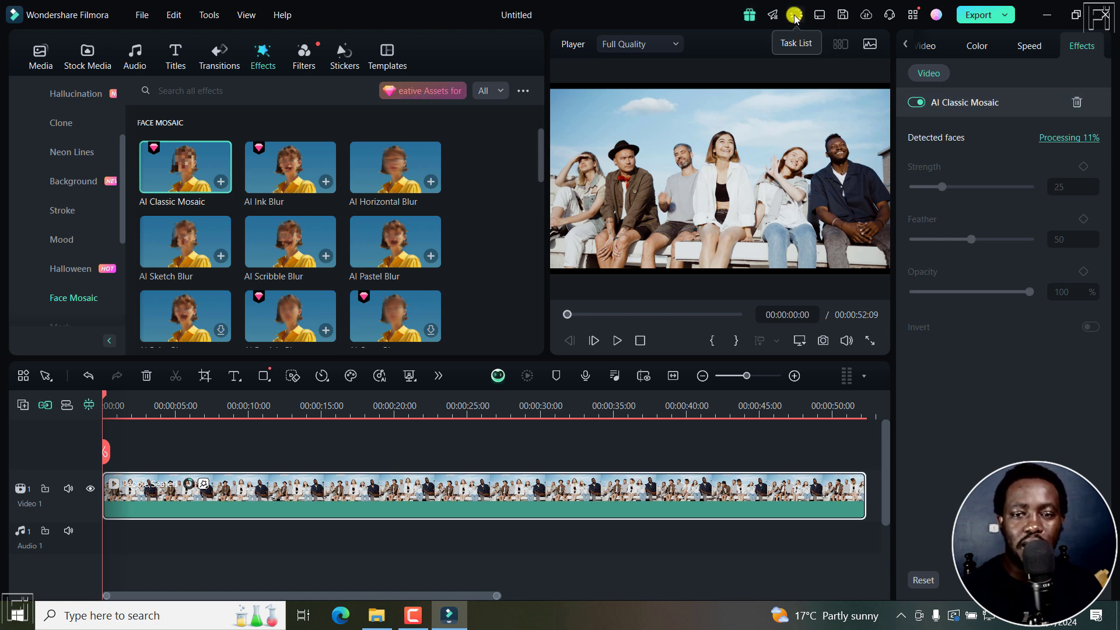
Monitor the AI Classic Mosaic face detection in the Task List until all faces are pixelated
{"action": "left_click", "coordinate": [795, 14]}
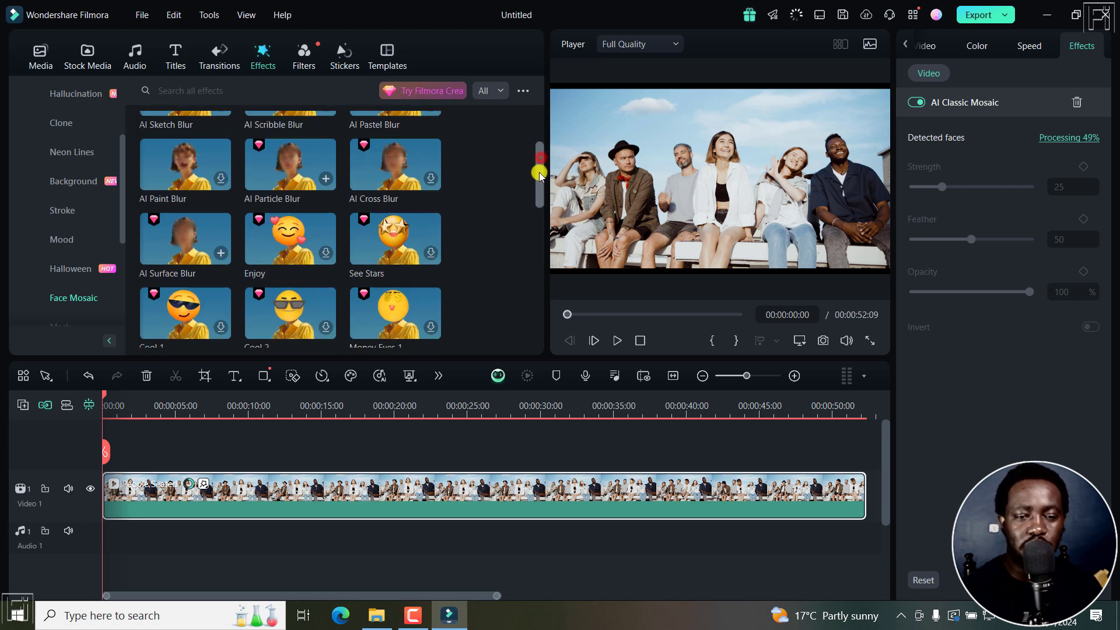
{"action": "scroll", "scroll_direction": "down", "scroll_amount": 3}
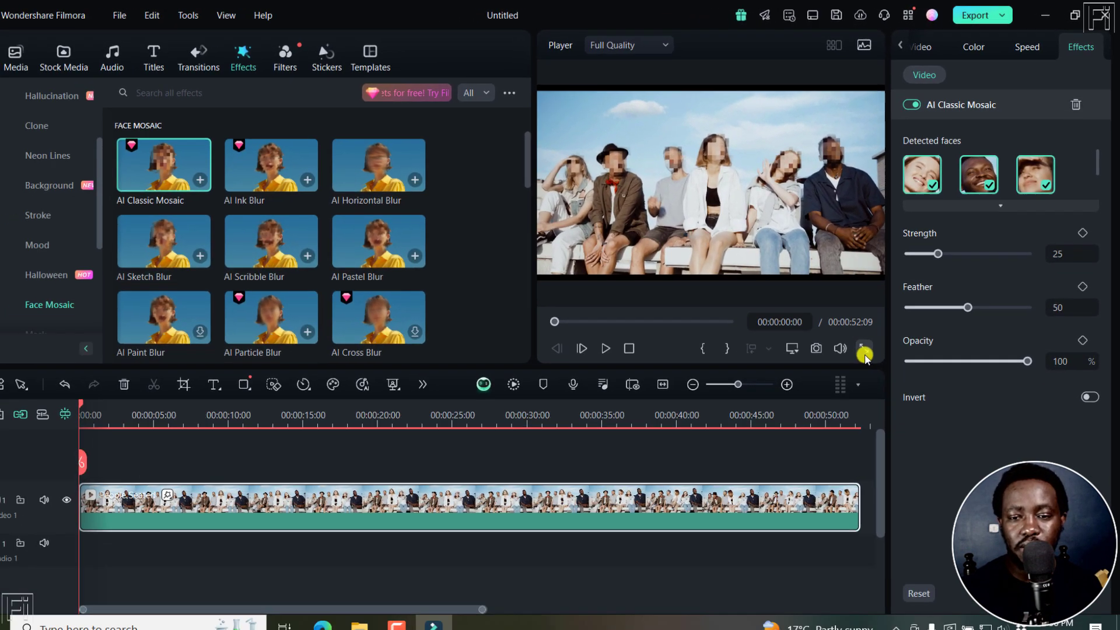
Expand Detected faces and toggle the first and third faces' mosaic off and back on
{"action": "left_click", "coordinate": [863, 352]}
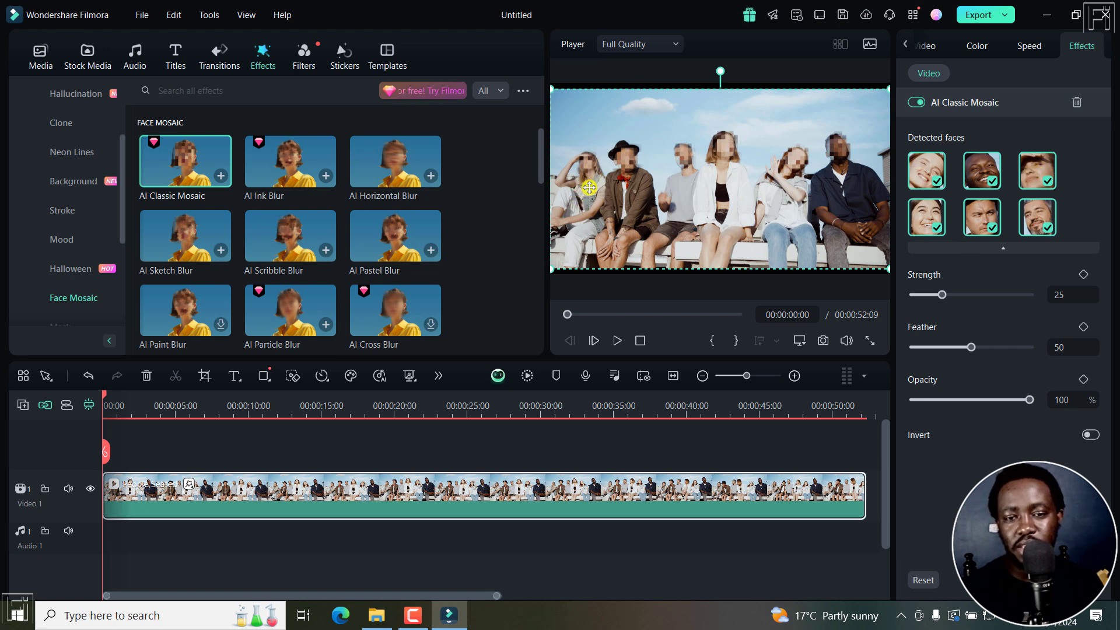
{"action": "mouse_move", "coordinate": [771, 186]}
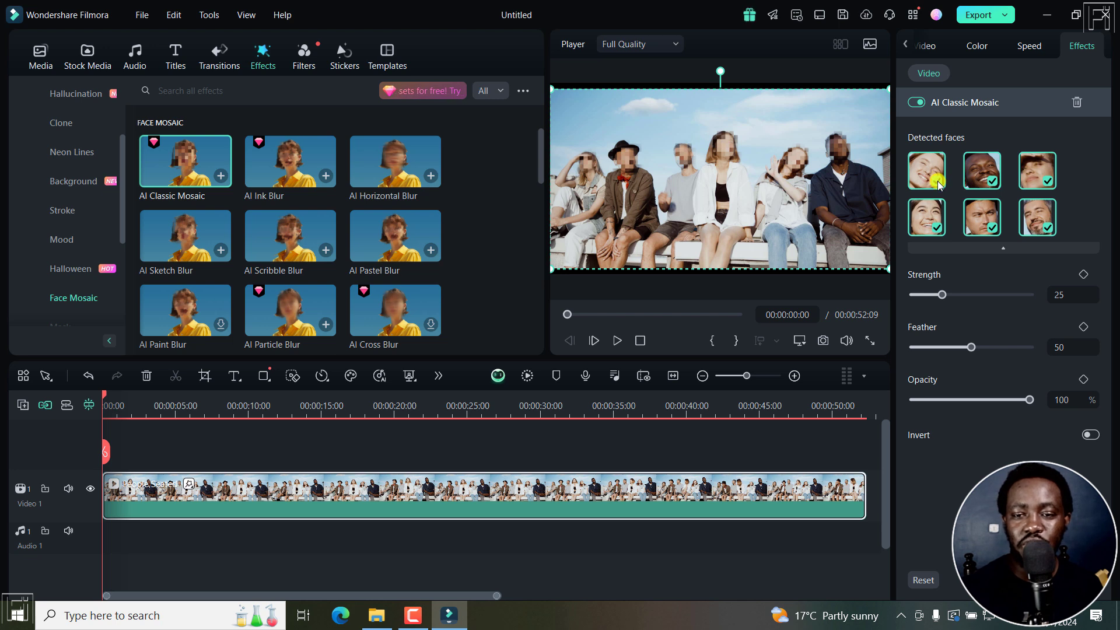
{"action": "left_click", "coordinate": [925, 170]}
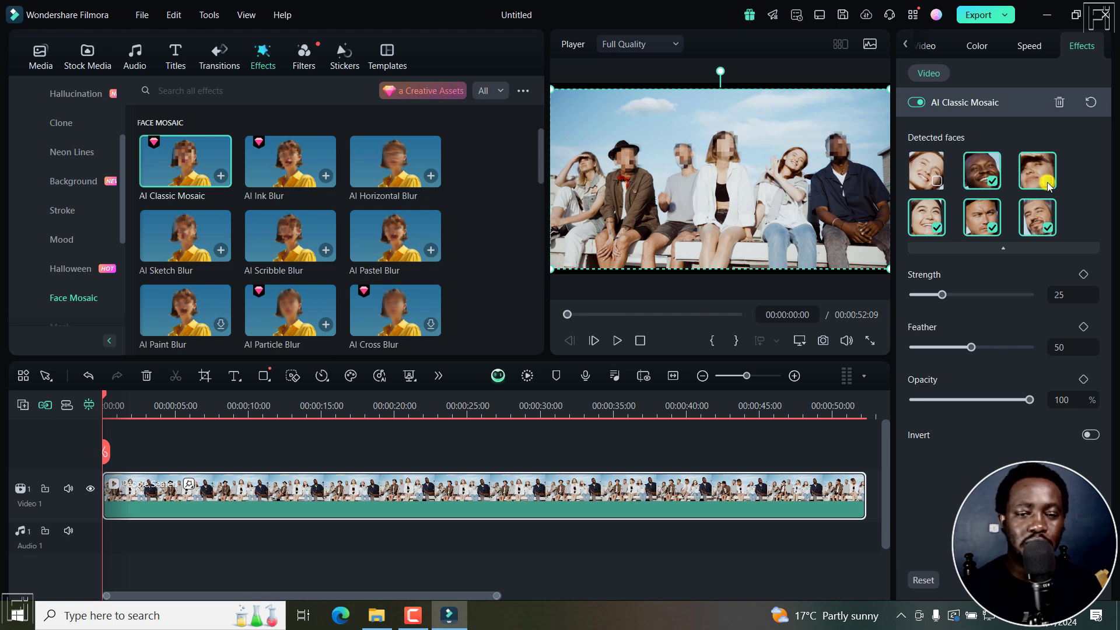
{"action": "left_click", "coordinate": [1048, 180]}
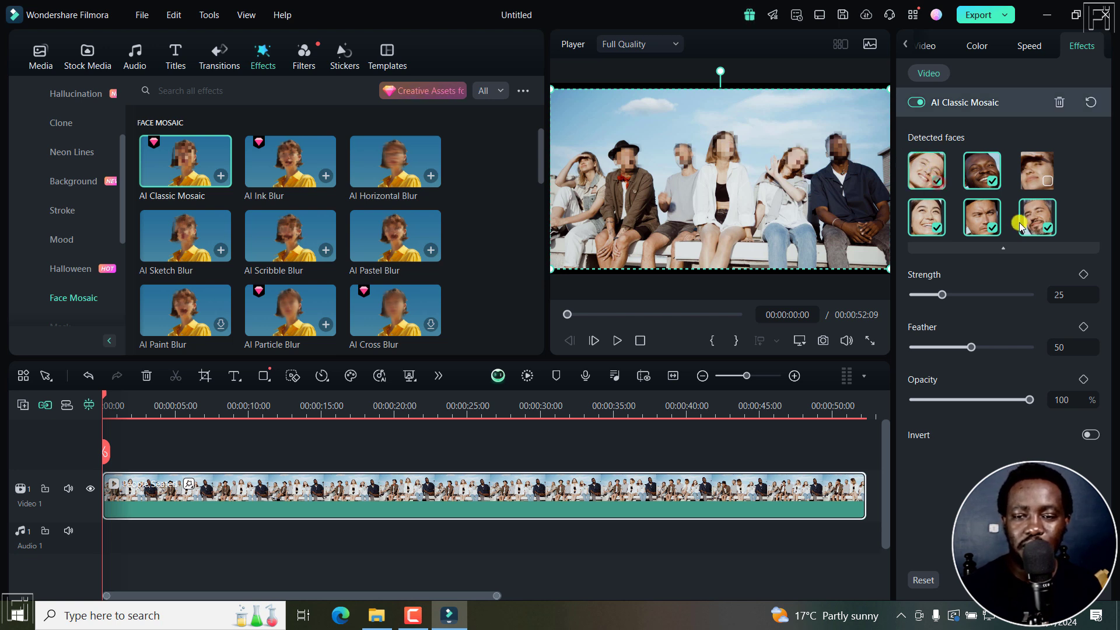
{"action": "left_click", "coordinate": [1036, 171]}
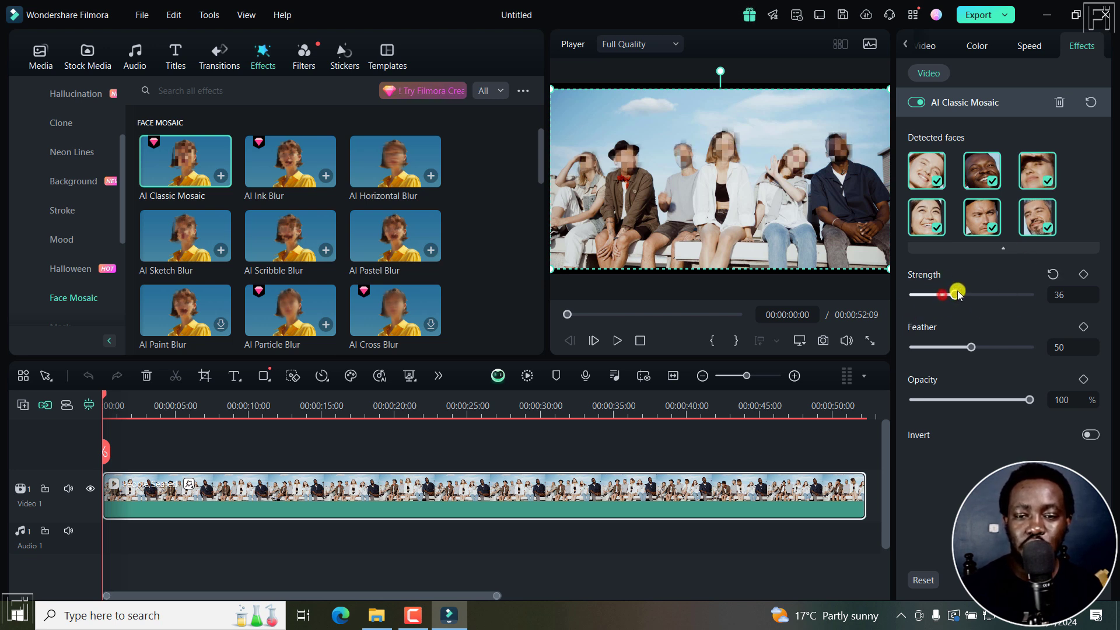
{"action": "left_click_drag", "start_coordinate": [956, 294], "coordinate": [1026, 294]}
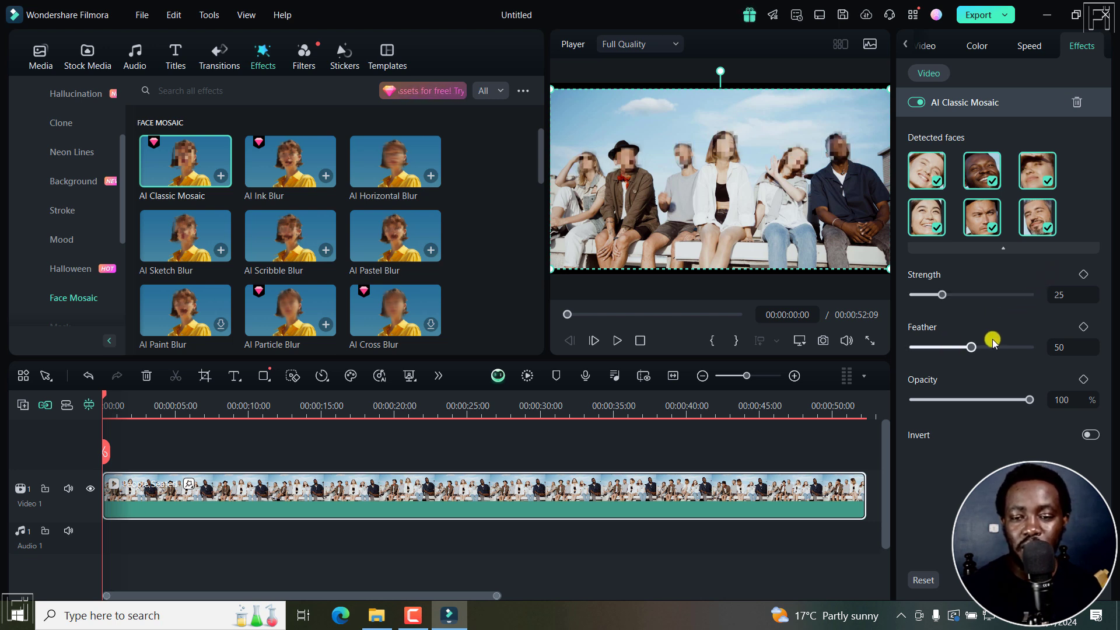
{"action": "left_click_drag", "start_coordinate": [962, 347], "coordinate": [1027, 347]}
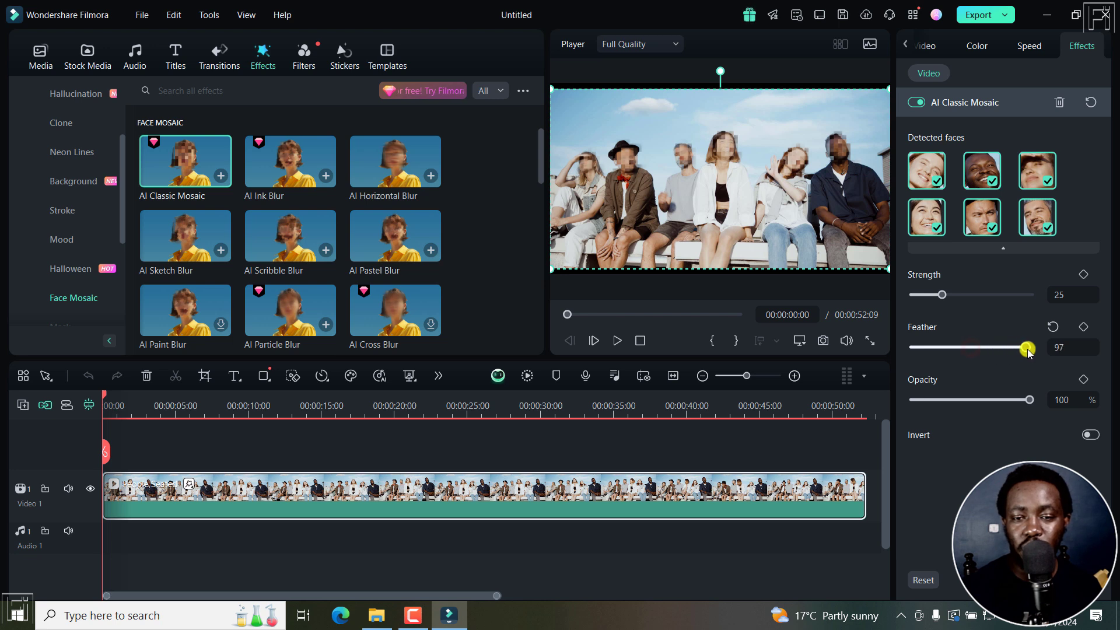
{"action": "left_click_drag", "start_coordinate": [1027, 347], "coordinate": [1039, 348]}
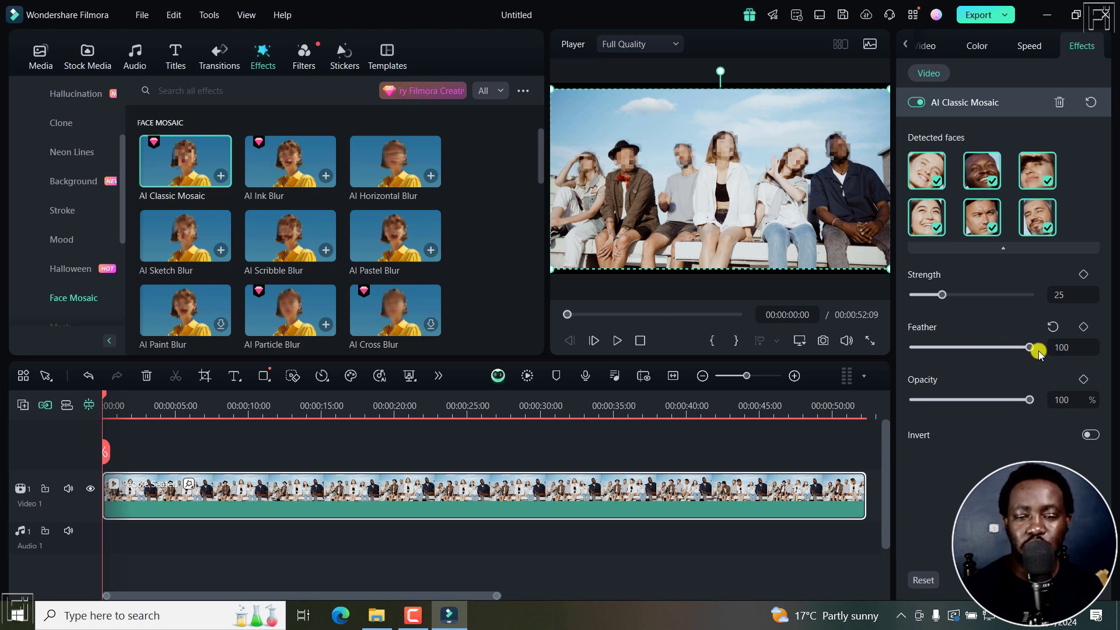
{"action": "left_click_drag", "start_coordinate": [1038, 348], "coordinate": [979, 342]}
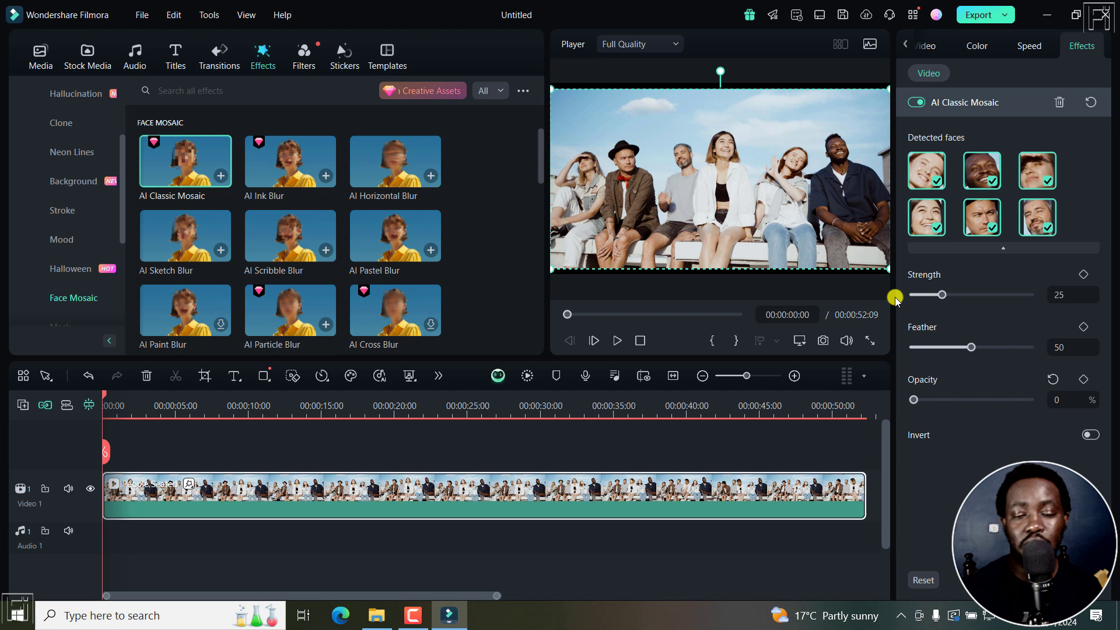
{"action": "left_click_drag", "start_coordinate": [913, 399], "coordinate": [918, 399]}
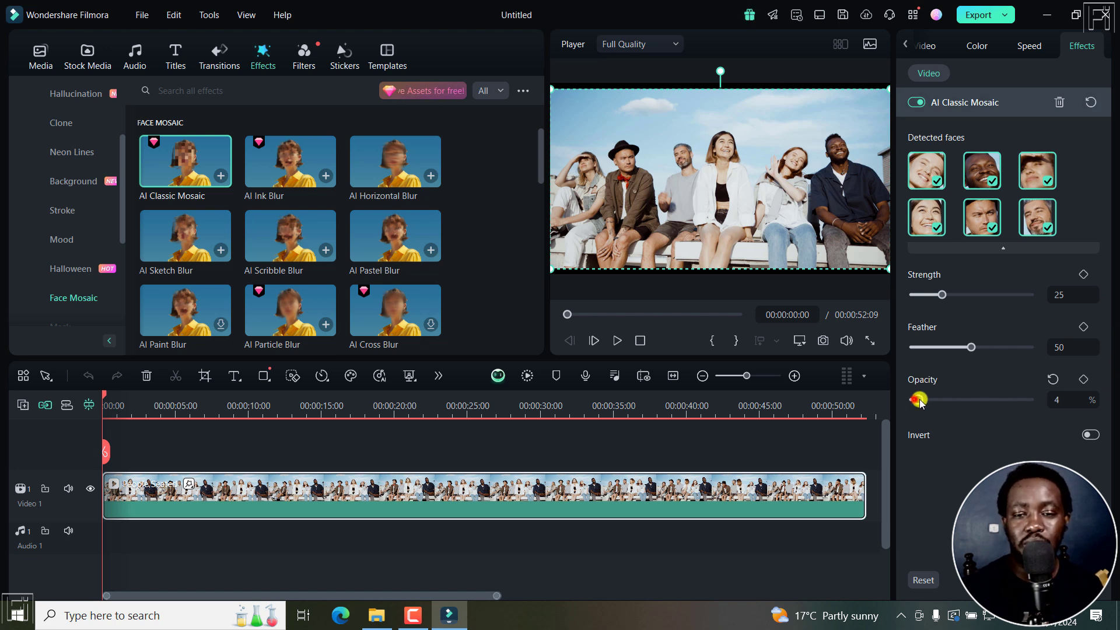
{"action": "left_click_drag", "start_coordinate": [919, 400], "coordinate": [981, 400]}
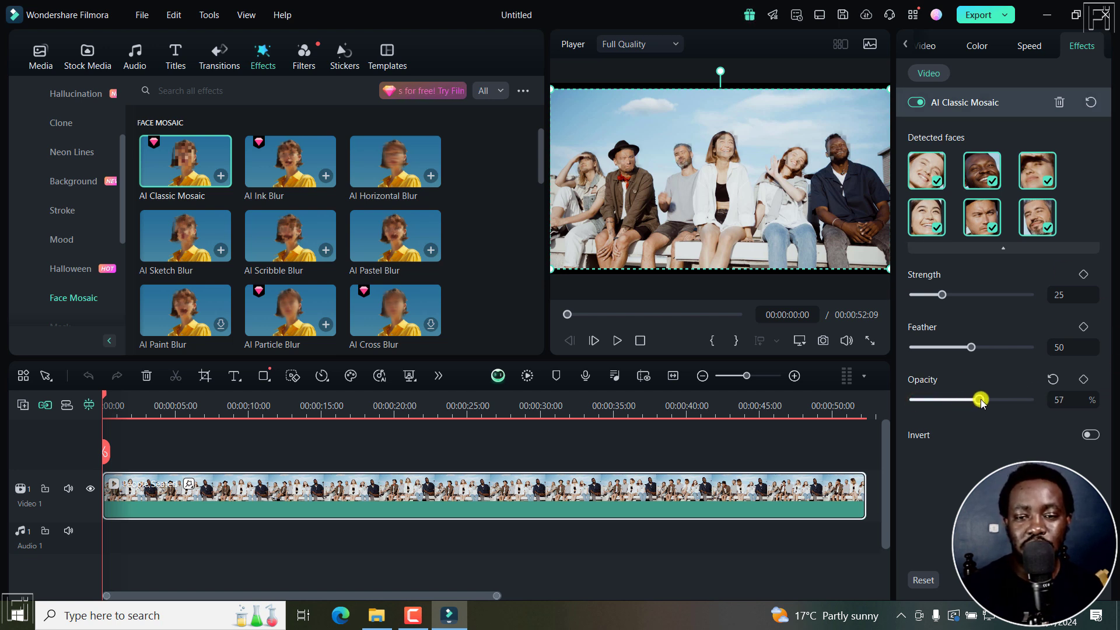
{"action": "left_click_drag", "start_coordinate": [980, 399], "coordinate": [1006, 399]}
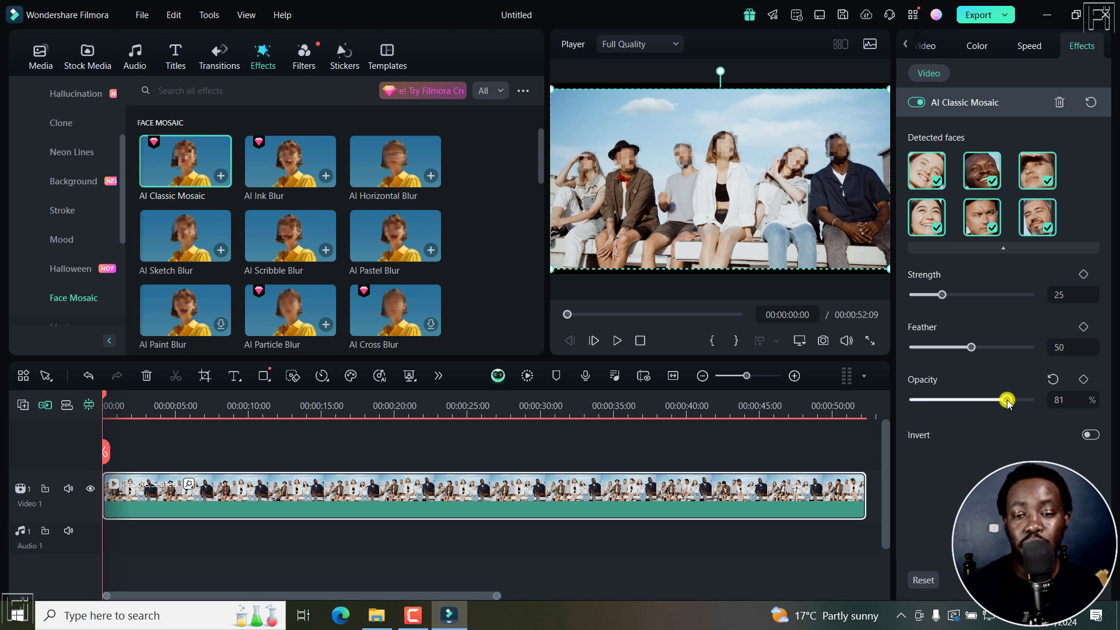
{"action": "left_click_drag", "start_coordinate": [1007, 399], "coordinate": [1031, 399]}
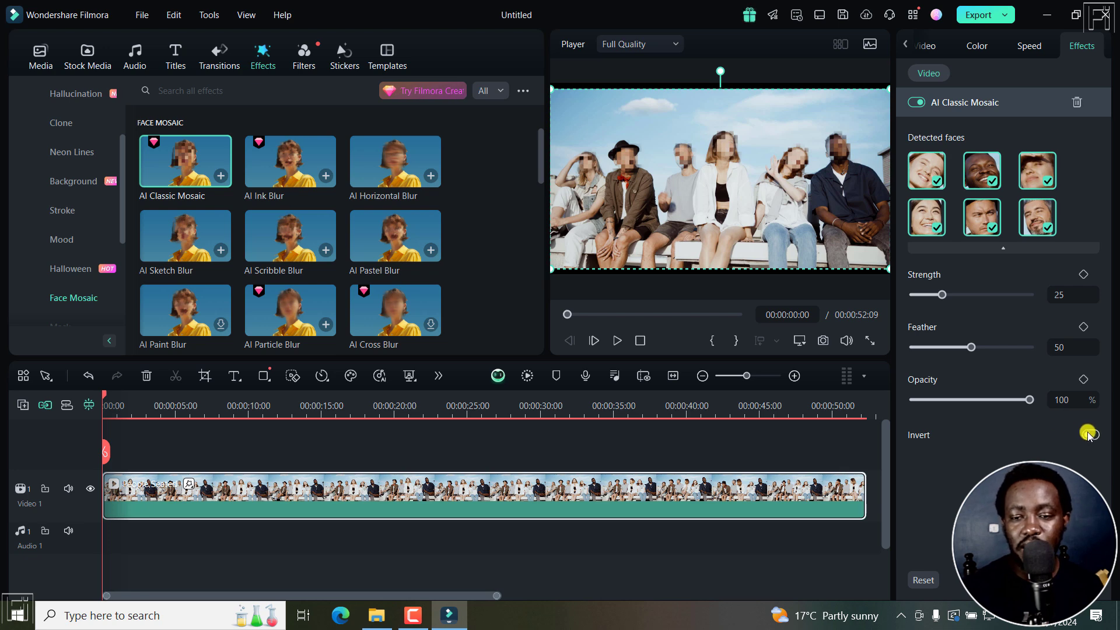
{"action": "left_click", "coordinate": [1090, 434]}
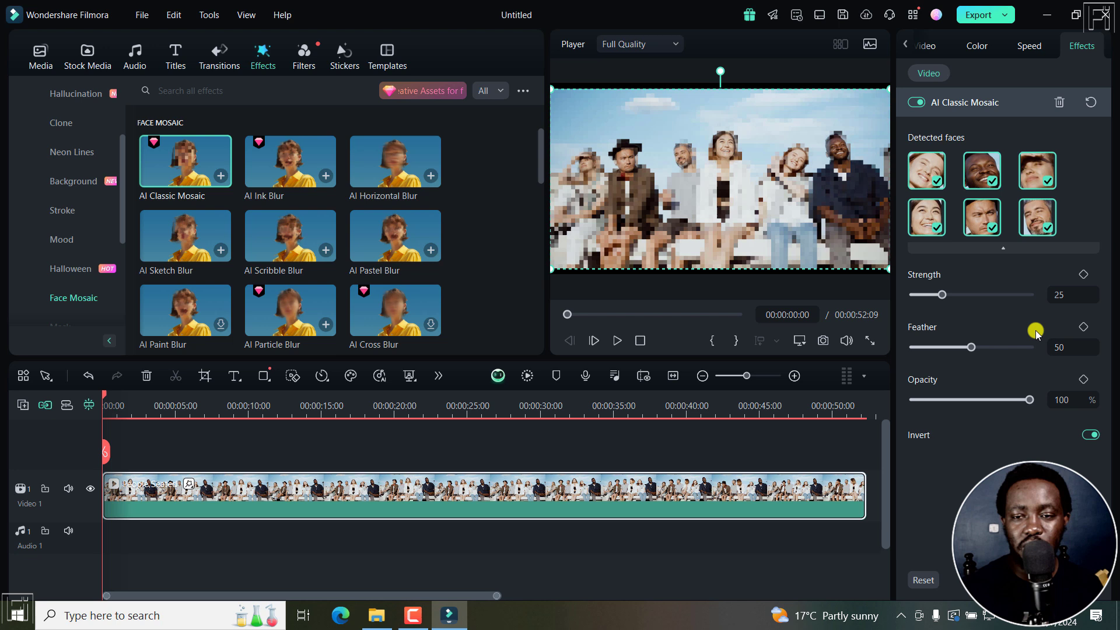
{"action": "left_click", "coordinate": [1089, 435]}
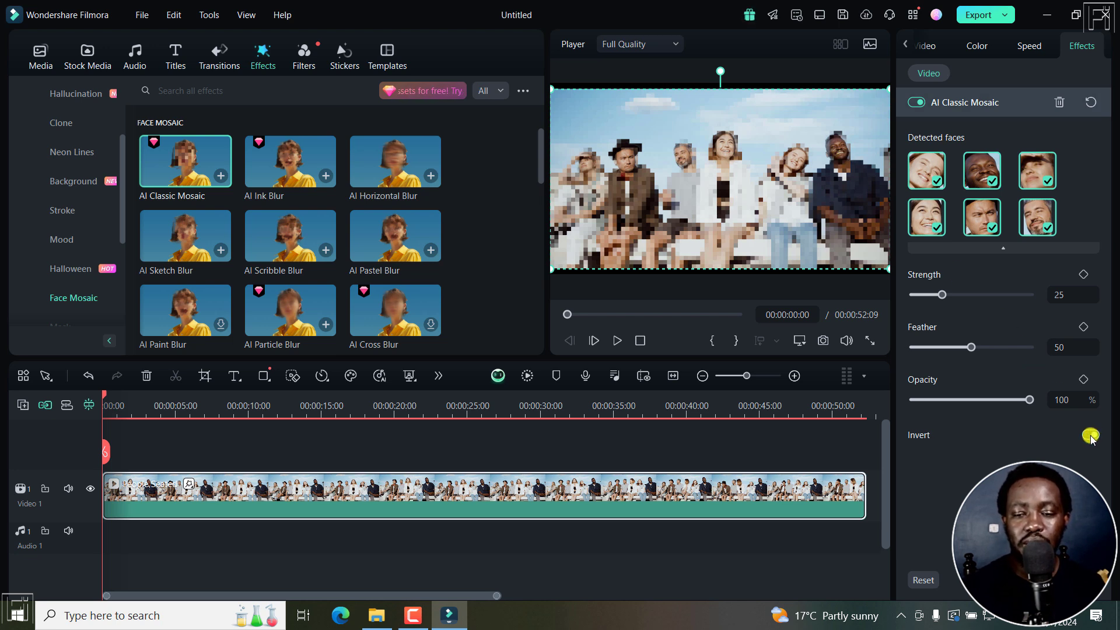
{"action": "left_click", "coordinate": [1090, 434]}
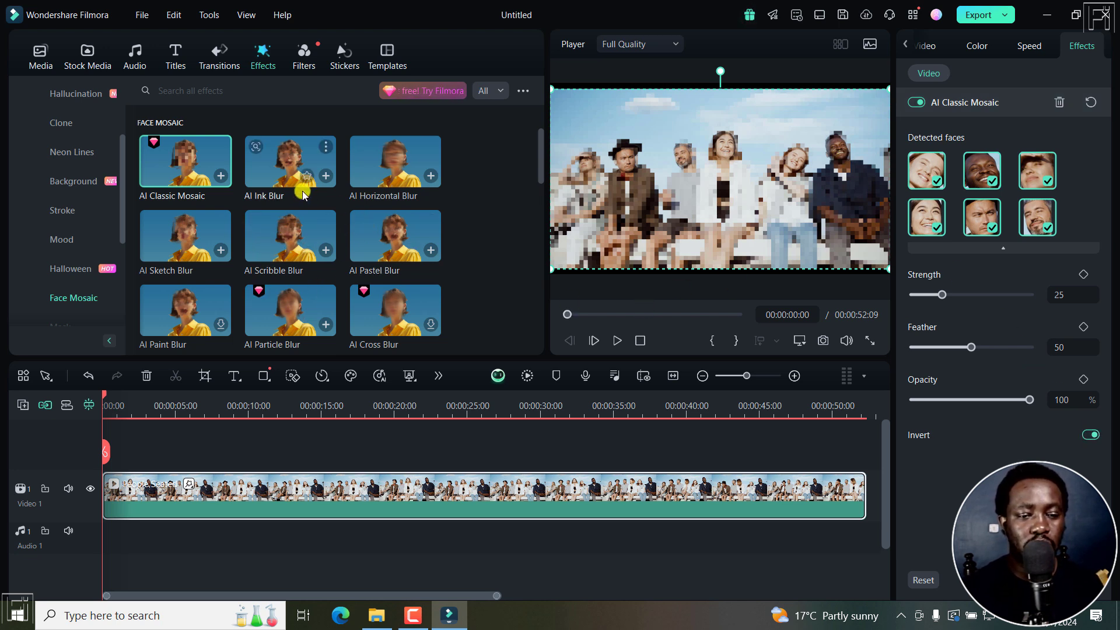
{"action": "mouse_move", "coordinate": [360, 178]}
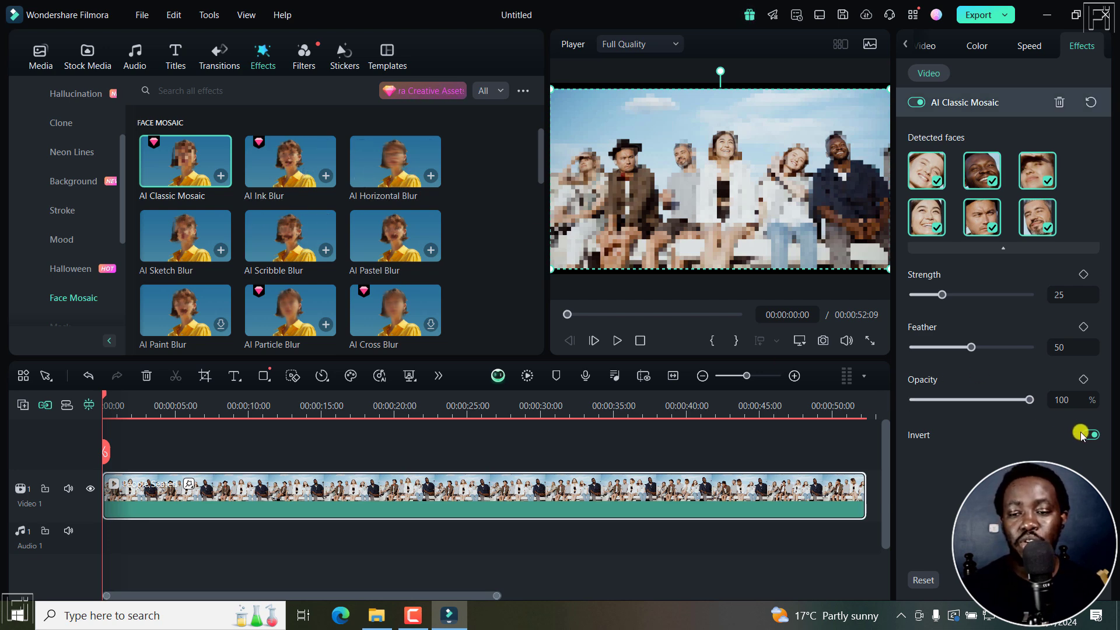
{"action": "left_click", "coordinate": [1091, 435]}
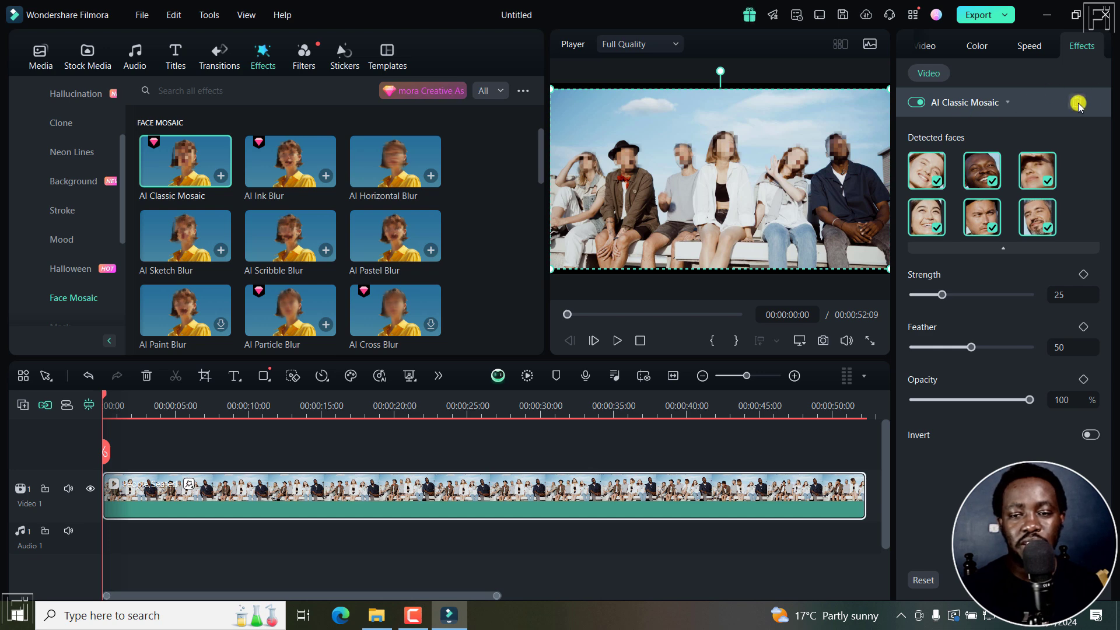
Delete the AI Classic Mosaic effect from the clip
{"action": "left_click", "coordinate": [924, 45]}
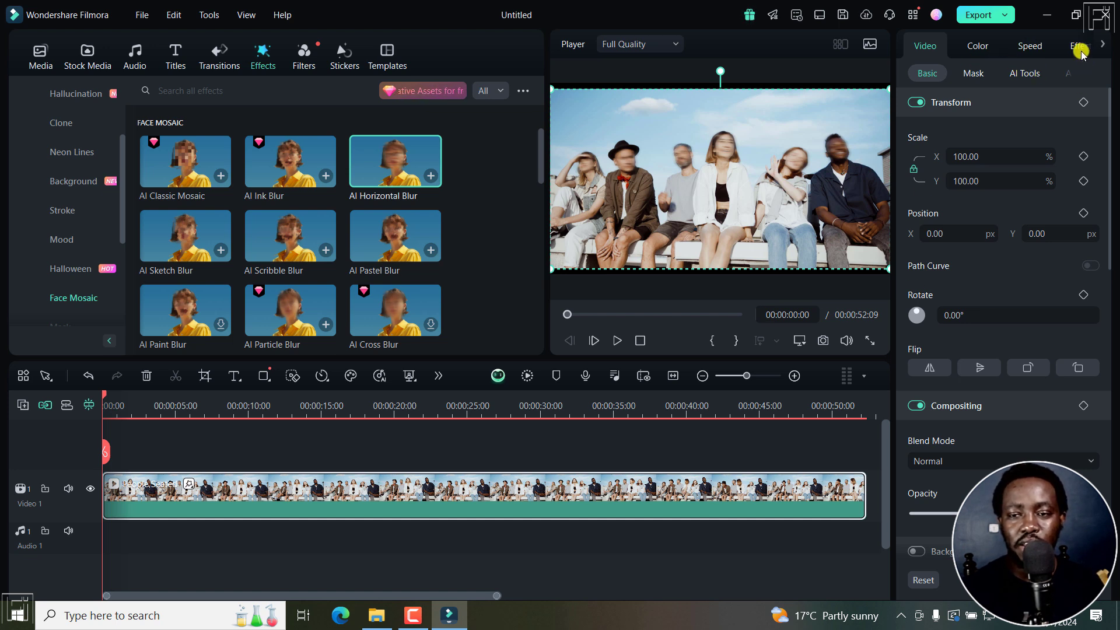
Set AI Horizontal Blur strength to 50 and feather to 79
{"action": "left_click", "coordinate": [1082, 46]}
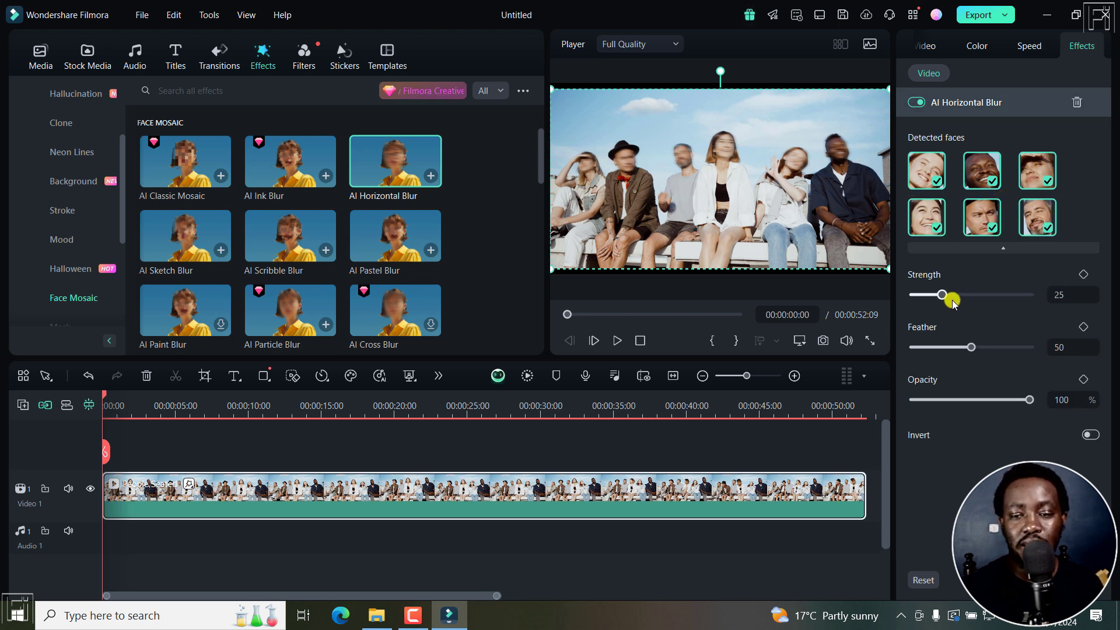
{"action": "left_click_drag", "start_coordinate": [949, 294], "coordinate": [971, 295]}
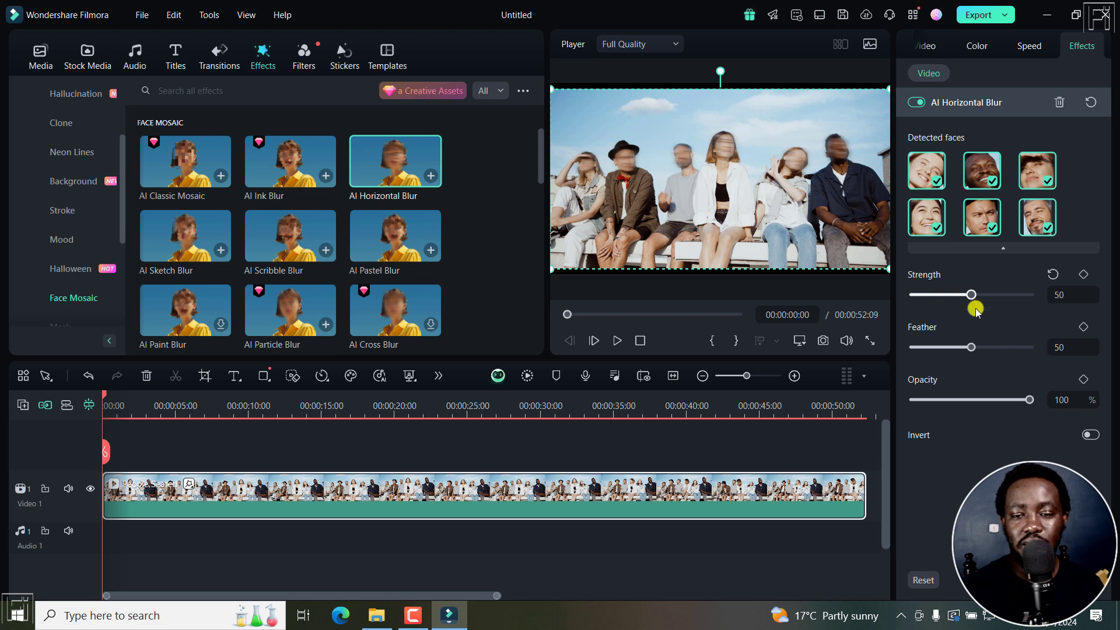
{"action": "left_click_drag", "start_coordinate": [972, 348], "coordinate": [1005, 348]}
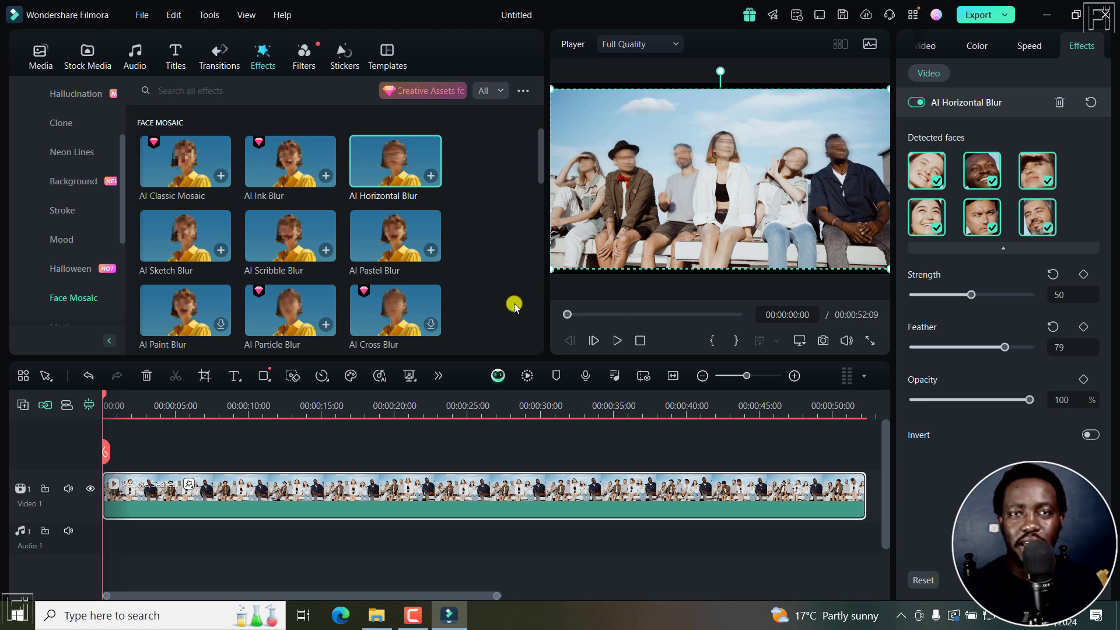
{"action": "mouse_move", "coordinate": [287, 111]}
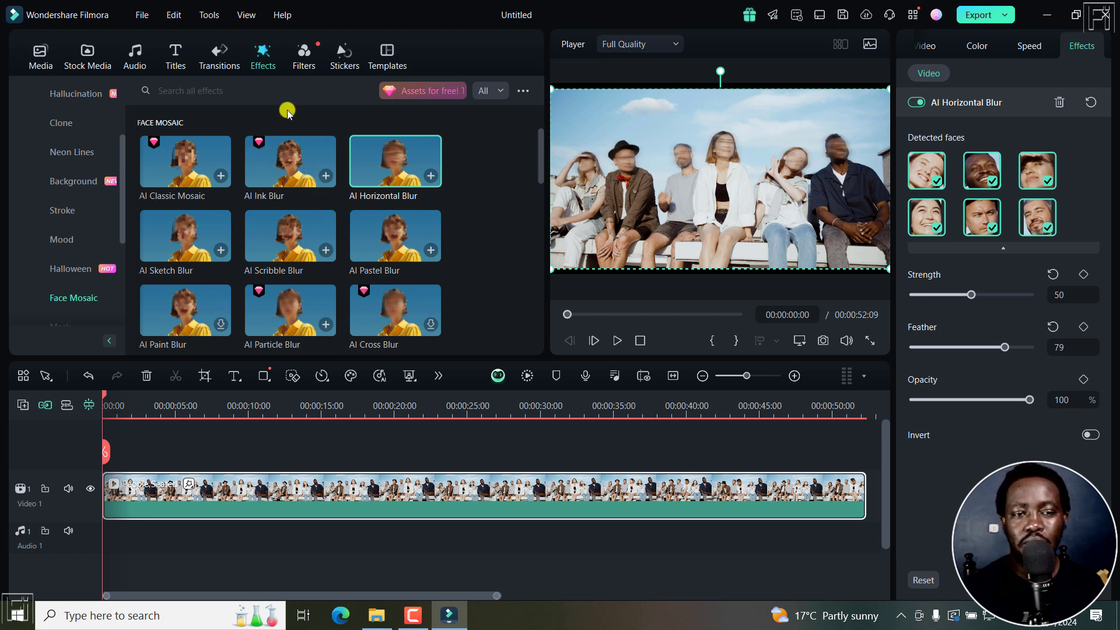